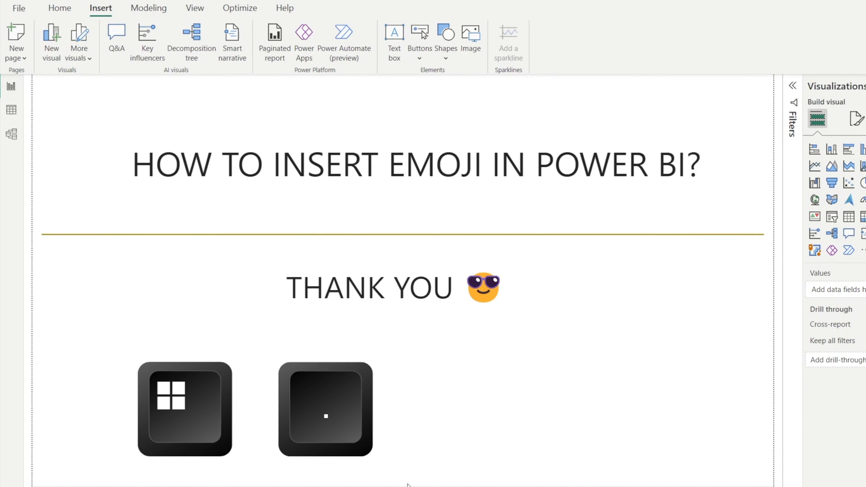
- Add a Power BI text box holding a heart-eyes emoji at a larger font size
click(368, 287)
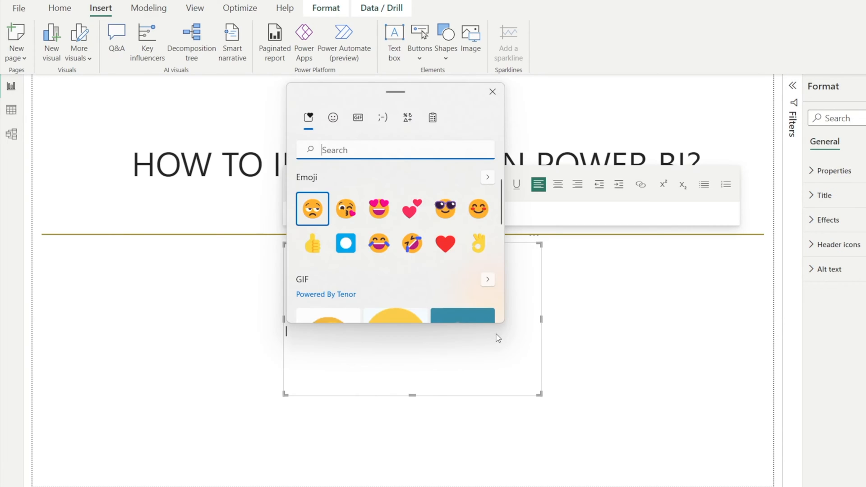
mouse_move(383, 267)
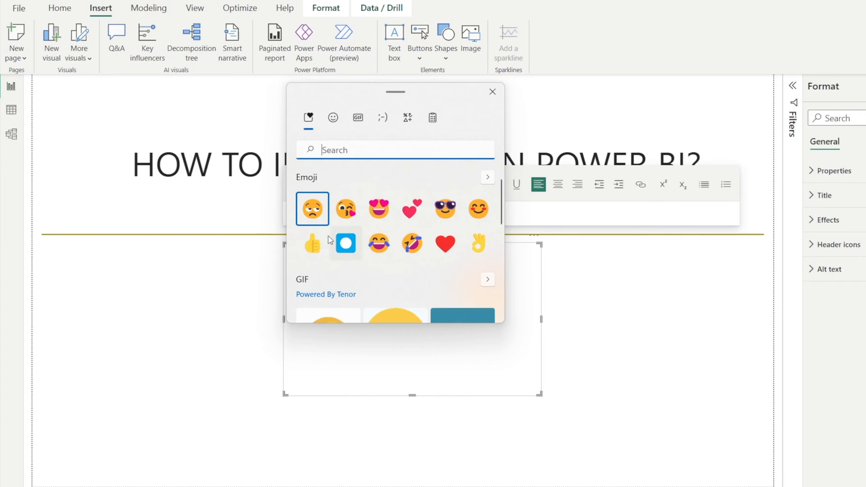
scroll(down, 3)
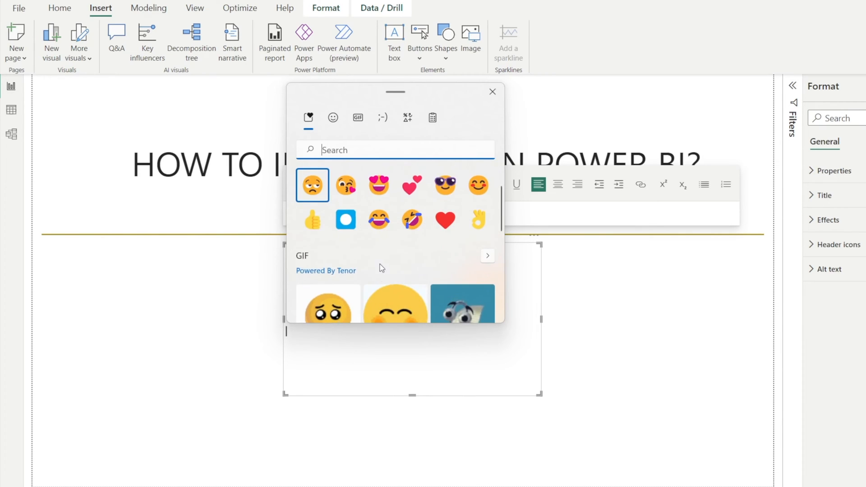
click(378, 185)
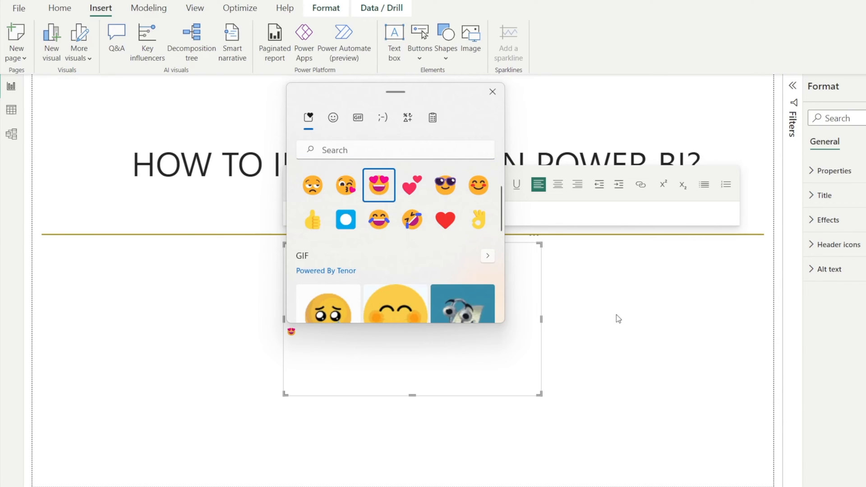
click(379, 184)
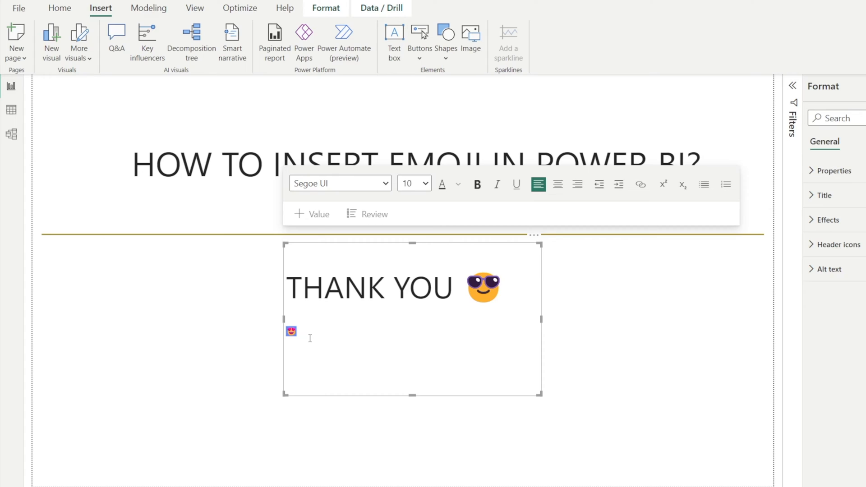
click(426, 183)
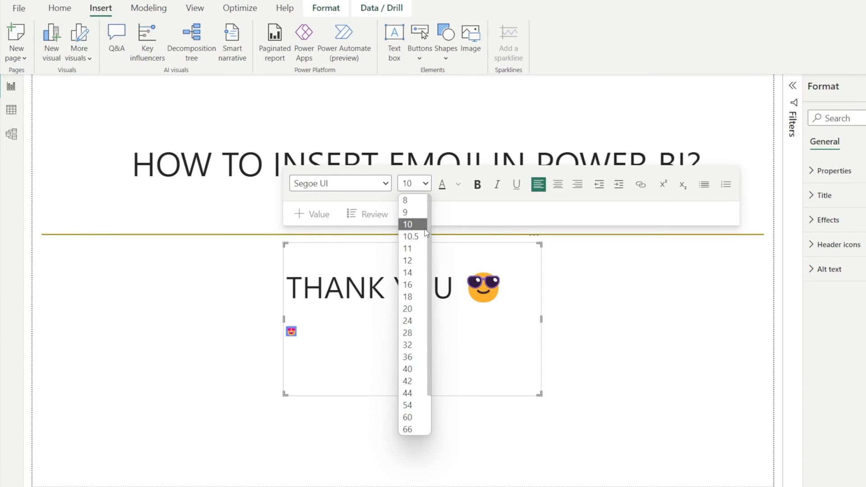
click(408, 308)
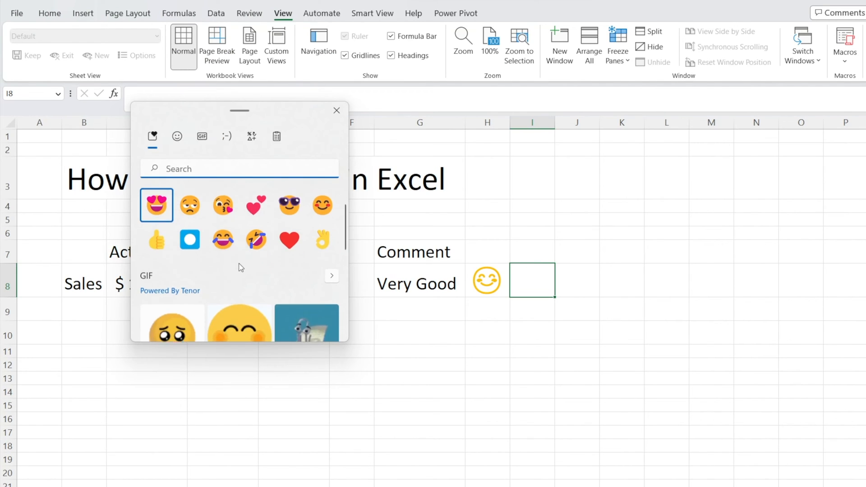
mouse_move(322, 239)
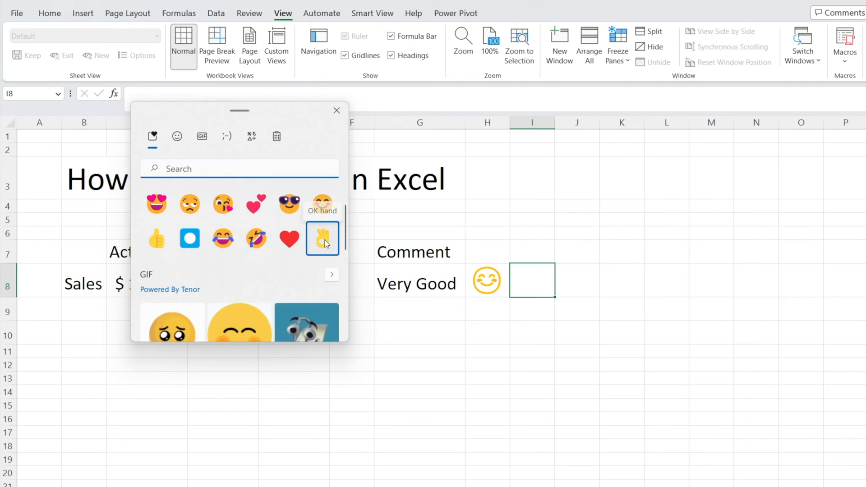
- Insert an OK hand emoji into cell I8 and increase its font size twice
click(321, 238)
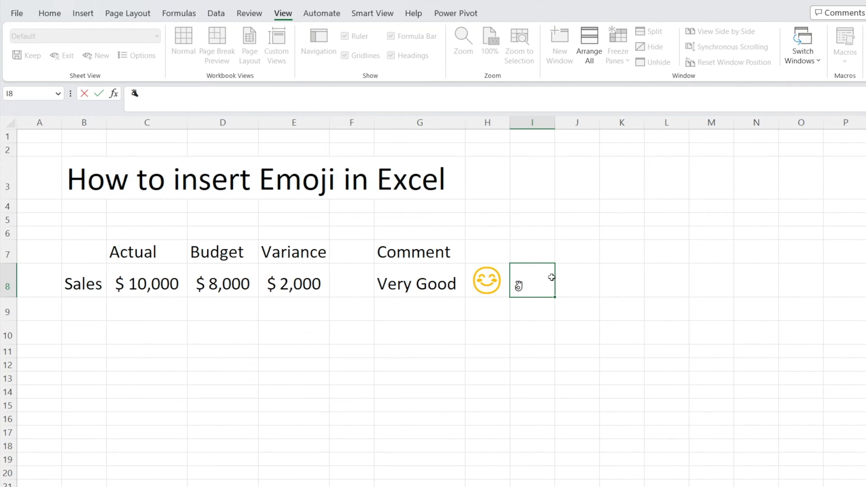
click(49, 13)
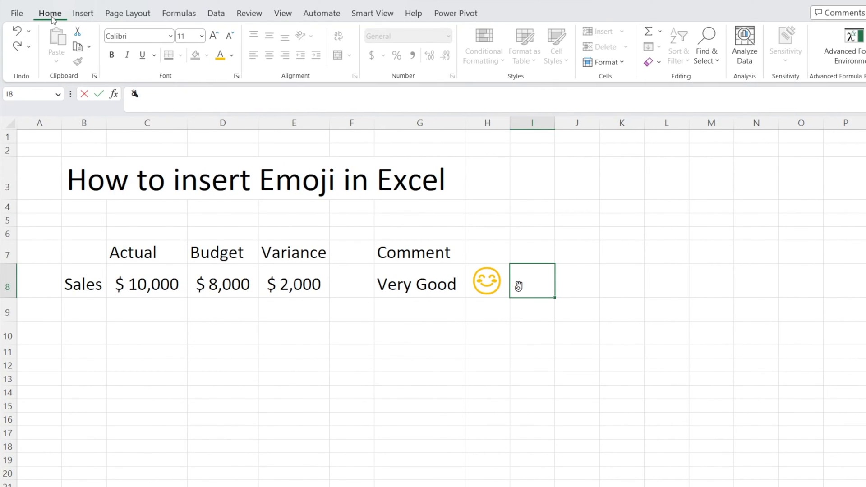
click(231, 55)
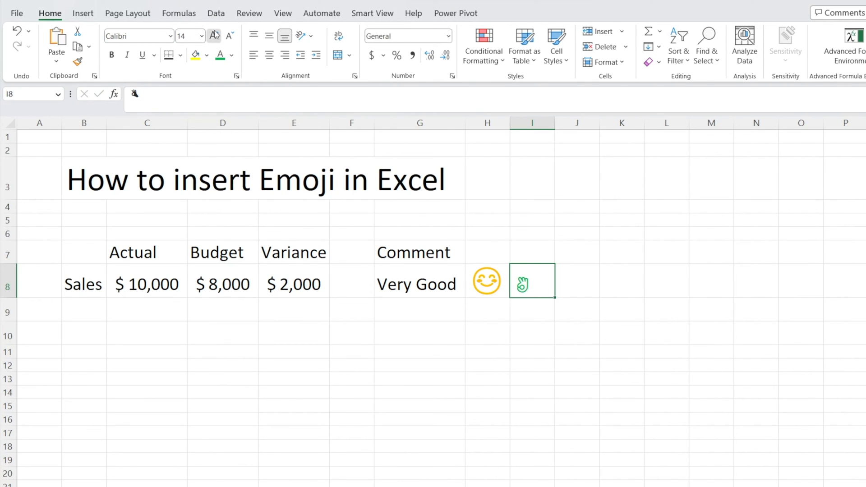
click(487, 378)
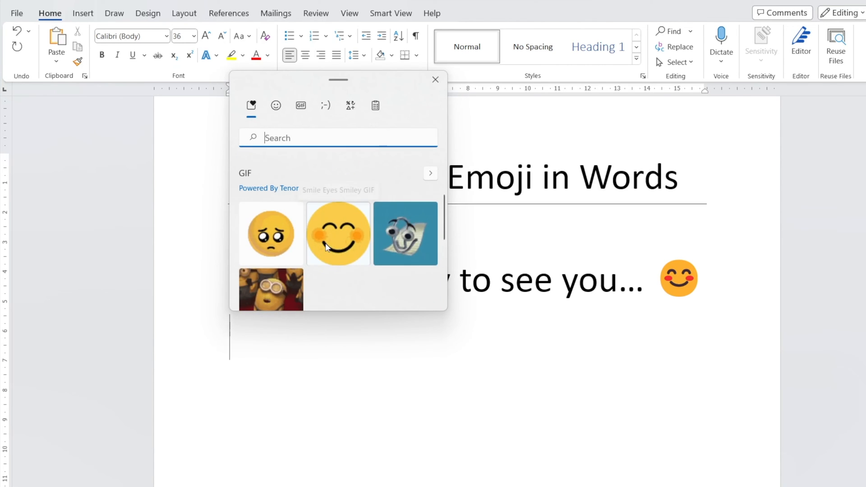
- Insert the smiling face GIF from the emoji panel onto the blank line
click(338, 234)
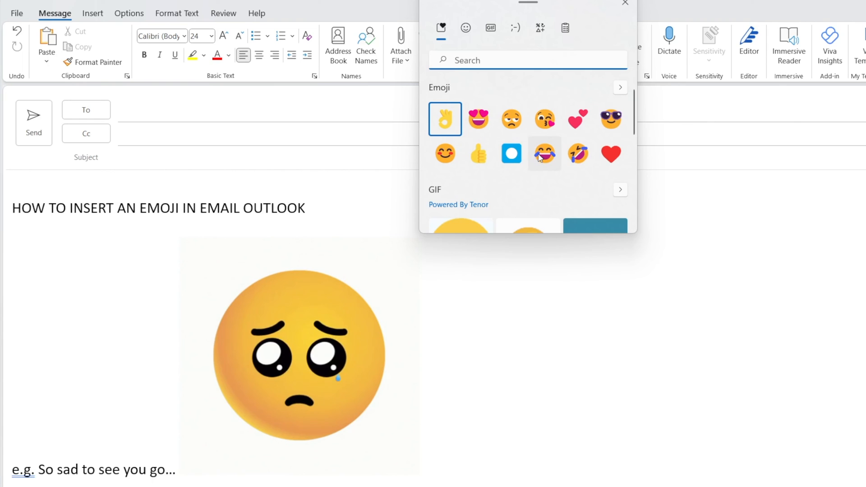
- Insert a tears-of-joy emoji after 'So sad to see you go' and size it 48
click(544, 153)
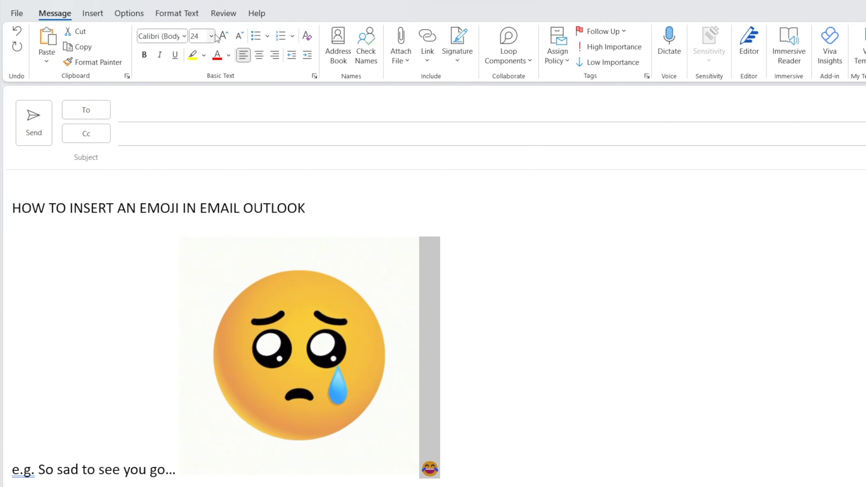
click(214, 35)
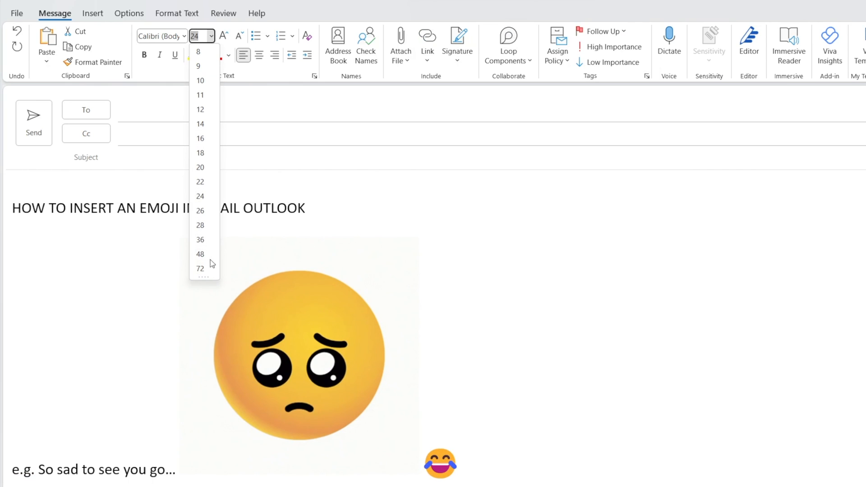
click(200, 254)
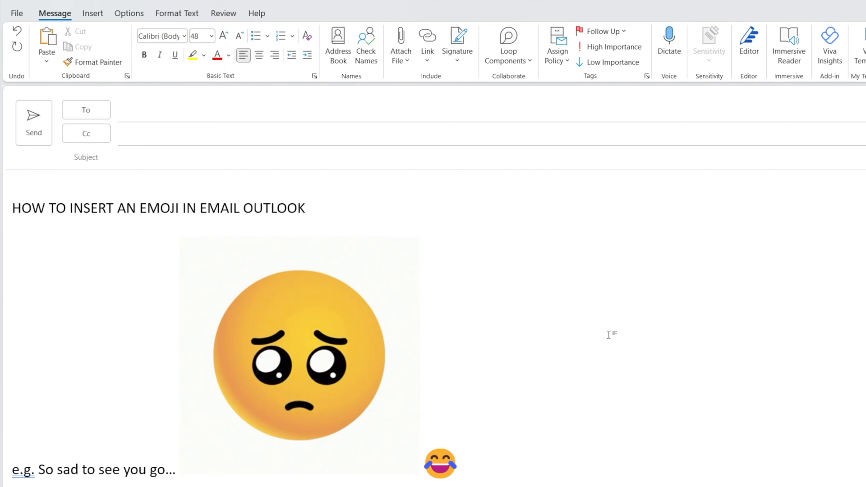